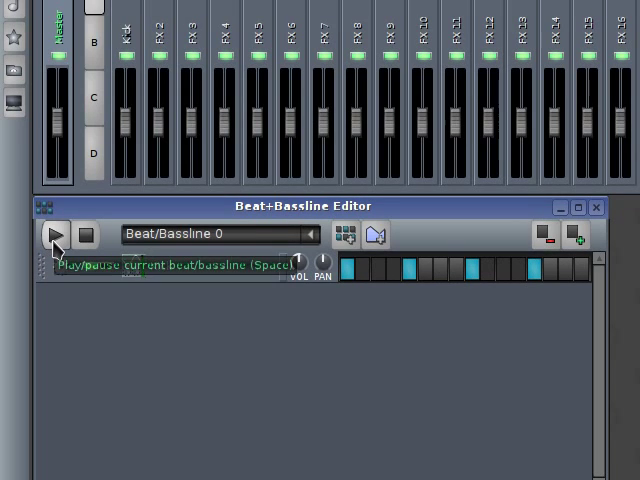
Start playback of the current beat pattern in the Beat+Bassline editor.
click(56, 236)
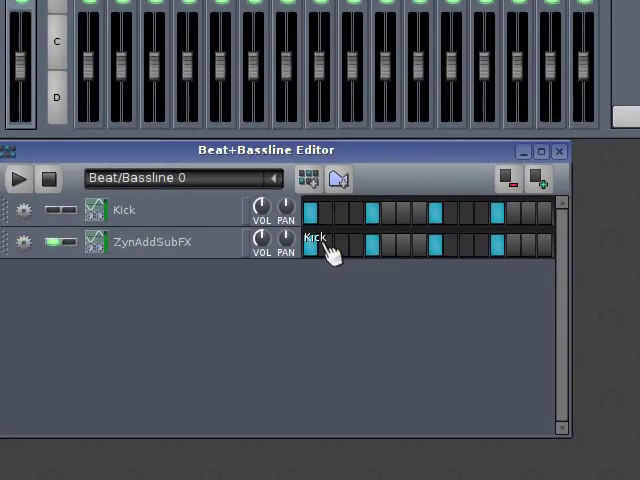
Rename the ZynAddSubFX drum track to 'Snare' from its track options.
right_click(320, 244)
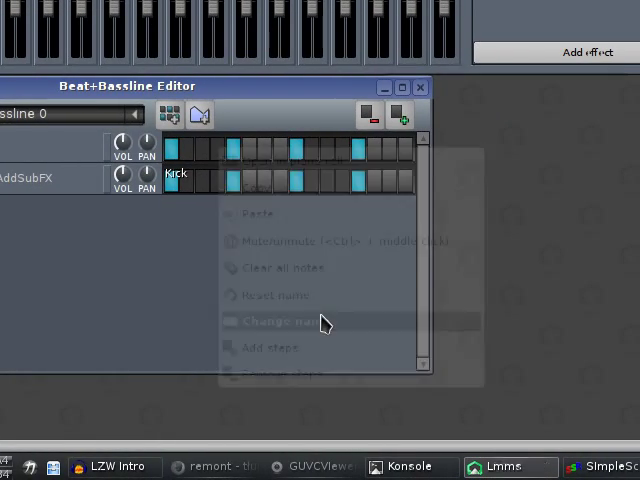
click(280, 320)
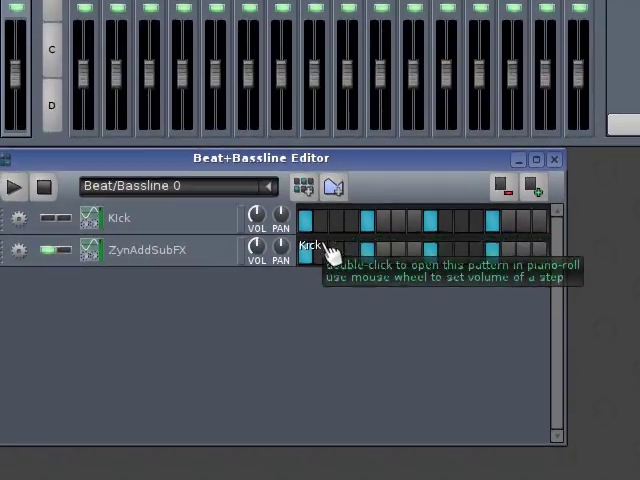
right_click(320, 246)
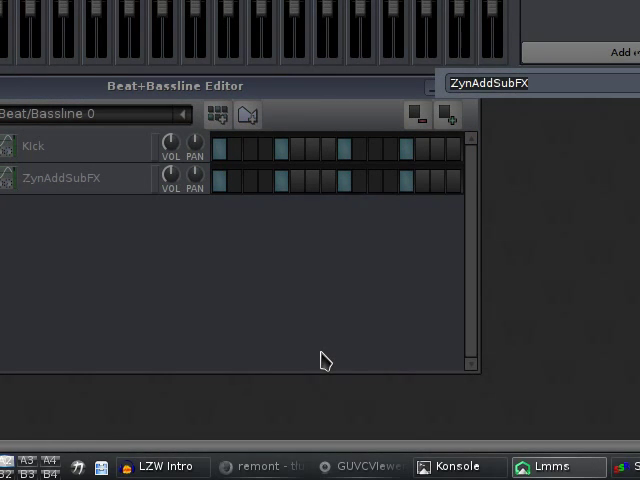
text(Snare)
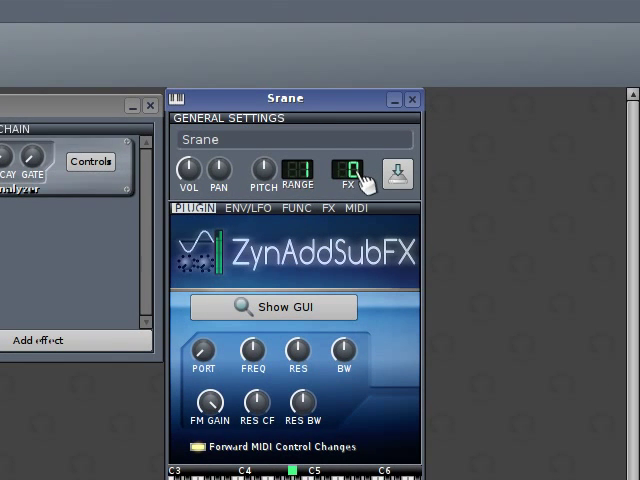
Show the ZynAddSubFX GUI, enter Edit instrument, and edit the ADDsynth engine.
click(412, 98)
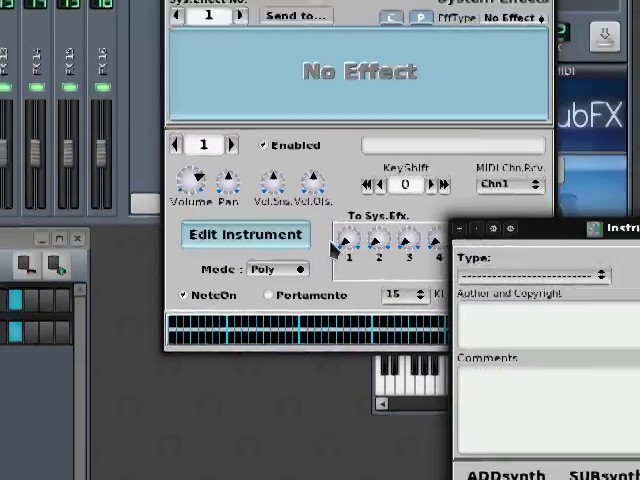
click(244, 234)
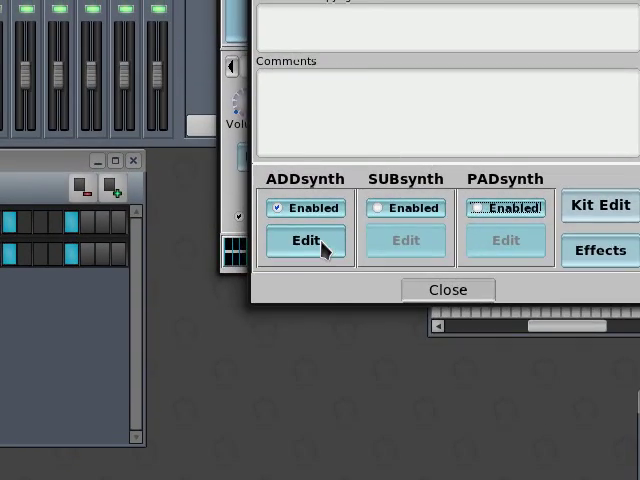
click(304, 240)
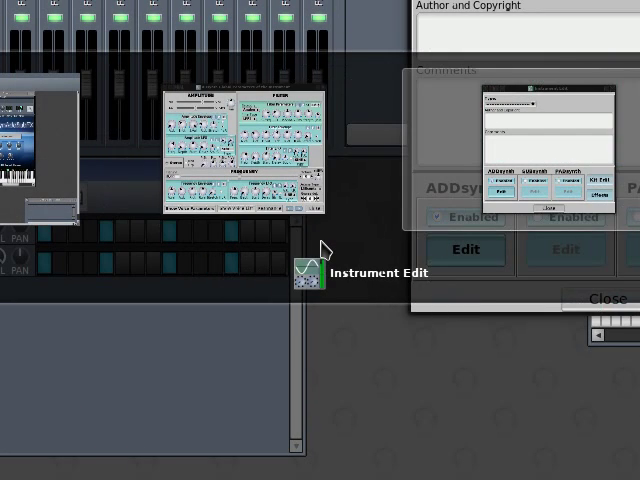
Set a short ~127 ms decay on the global amplitude envelope and close its editor.
click(608, 298)
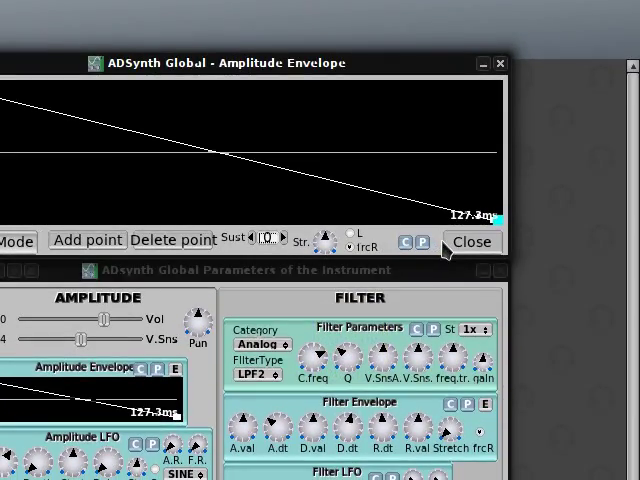
click(472, 240)
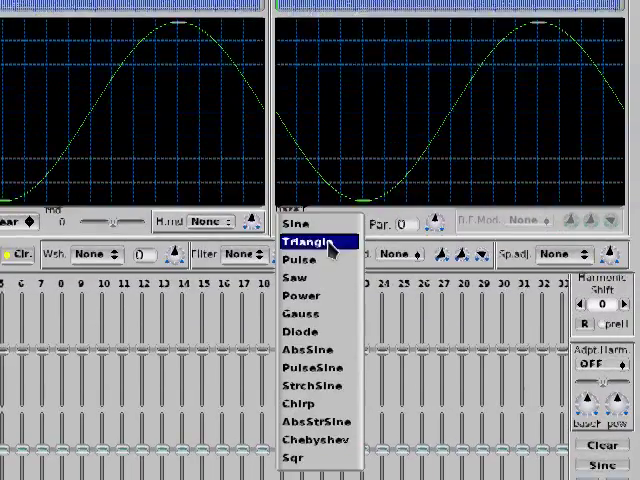
Choose Triangle as the oscillator base waveform and set its Par. value to -10.
click(304, 240)
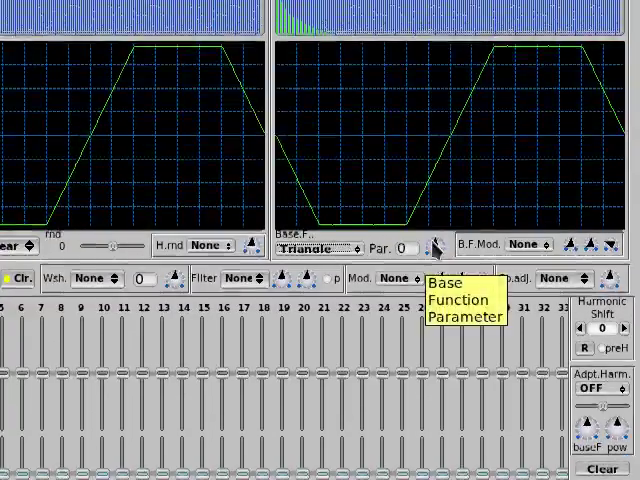
click(432, 242)
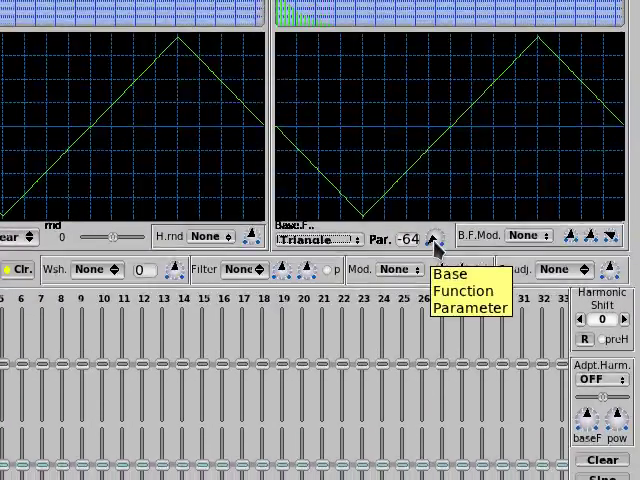
click(430, 238)
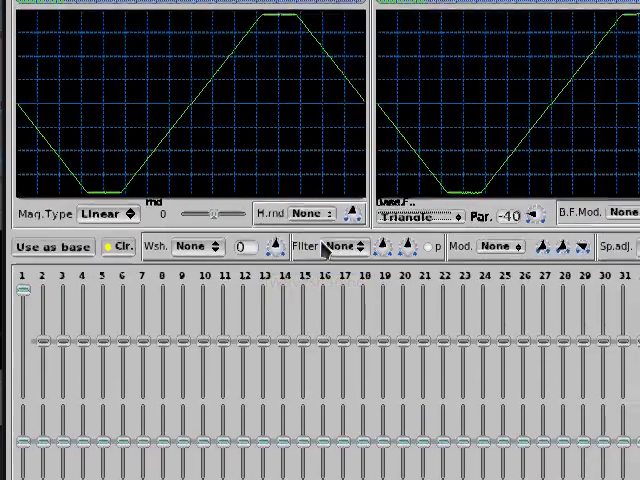
Apply the LP2 waveform filter to the triangle oscillator.
click(336, 246)
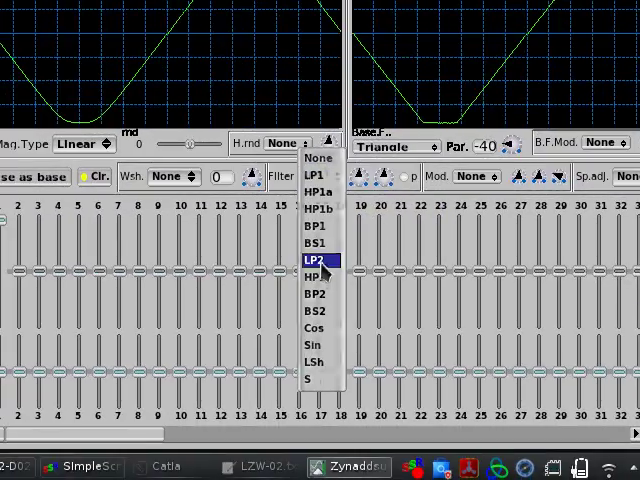
click(318, 260)
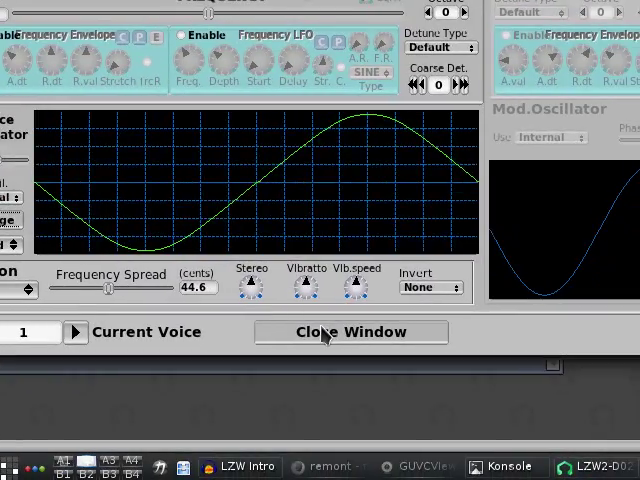
Return to ADsynth Global Parameters and set the Frequency coarse detune to 3.
click(350, 332)
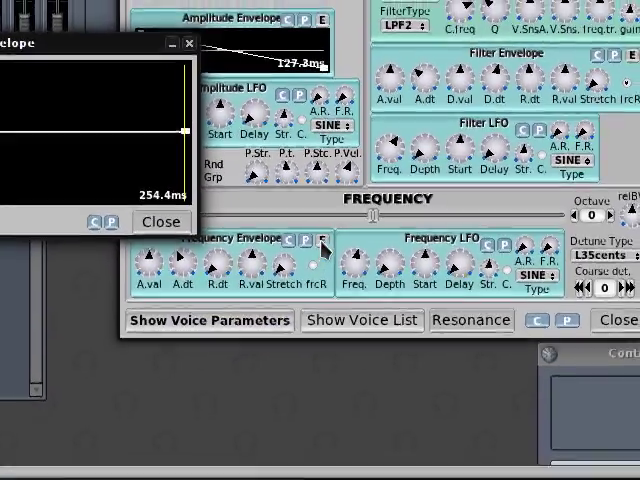
click(320, 242)
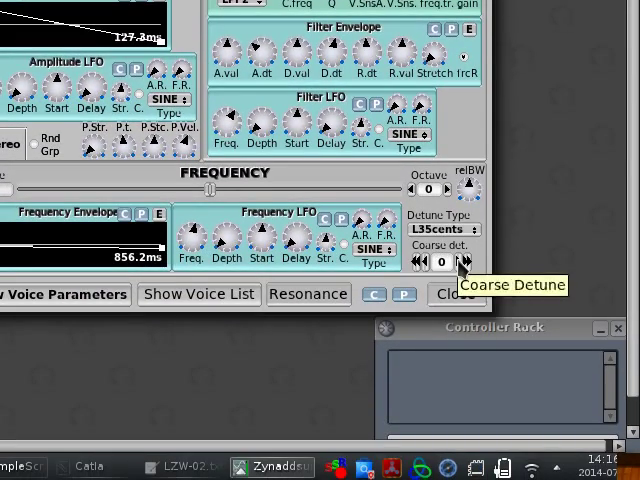
click(462, 256)
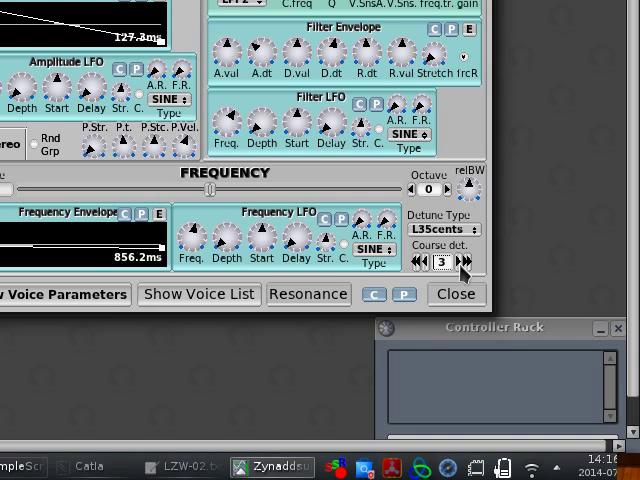
click(420, 260)
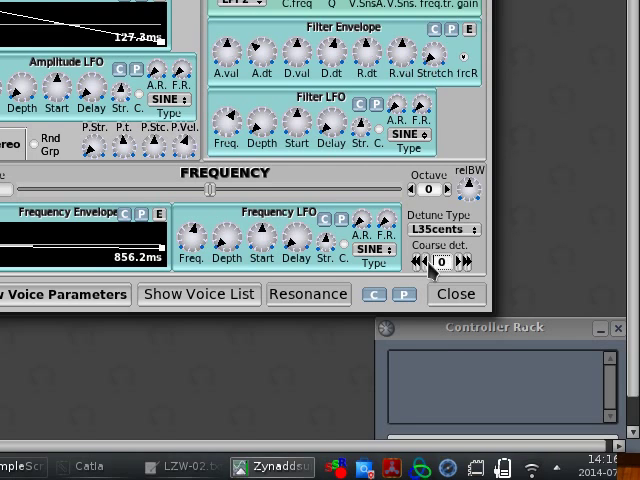
click(420, 260)
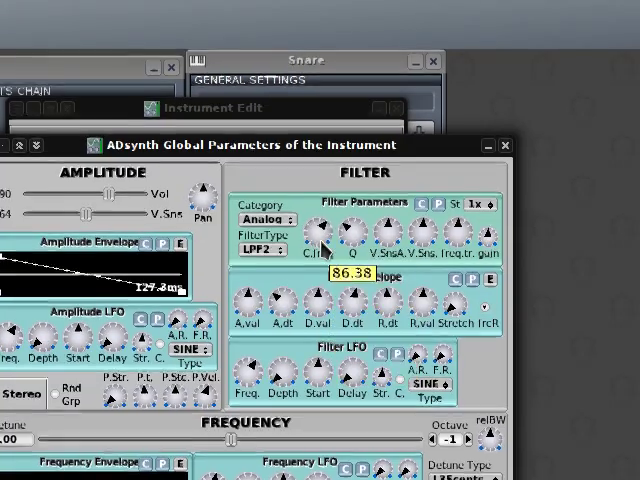
mouse_move(320, 240)
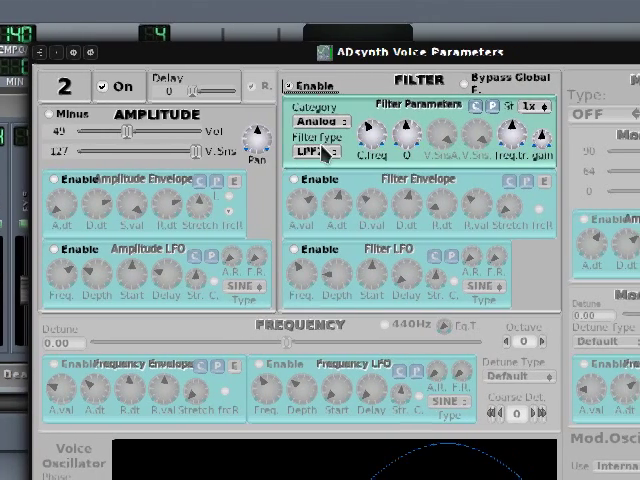
Set voice 2's FilterType to band-pass BPF2.
click(312, 150)
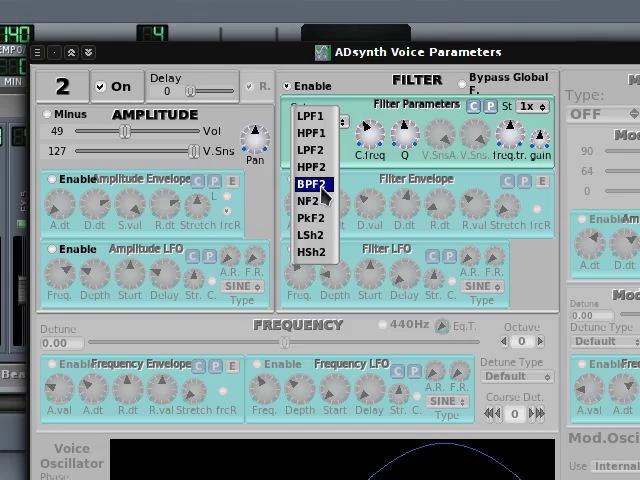
click(308, 184)
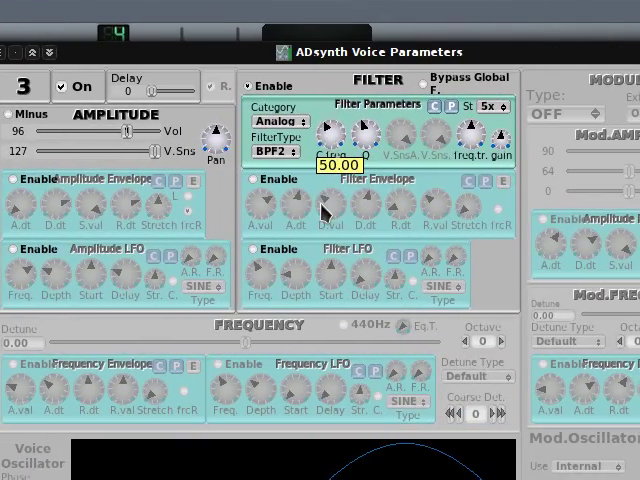
Drag voice 3's filter C.freq knob to 50.00.
drag(350, 130, 350, 110)
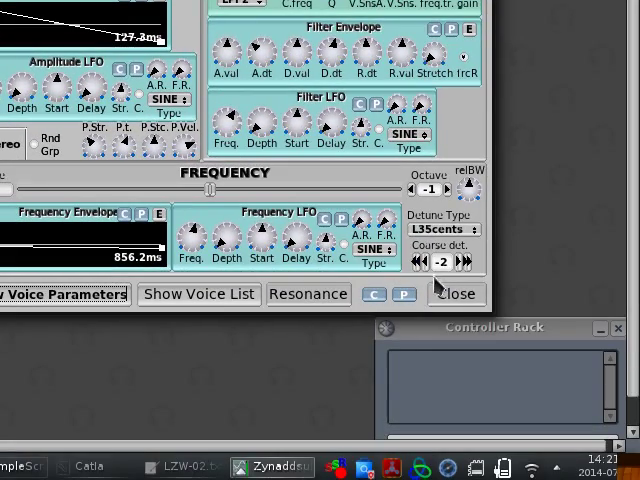
Enable the SUBsynth engine and set its band-pass filter Mag.Type to Linear.
click(456, 292)
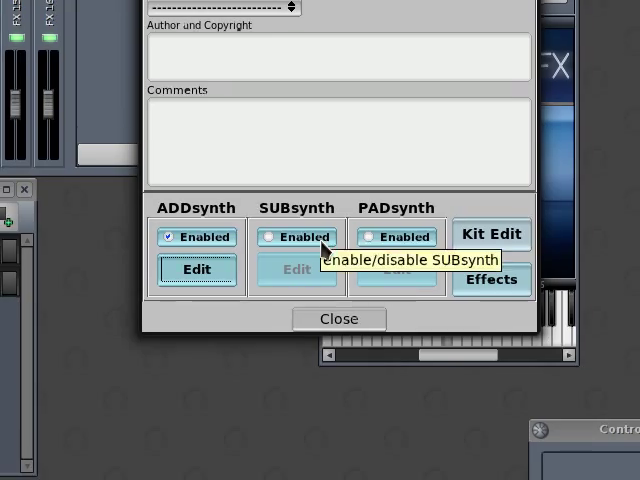
click(296, 270)
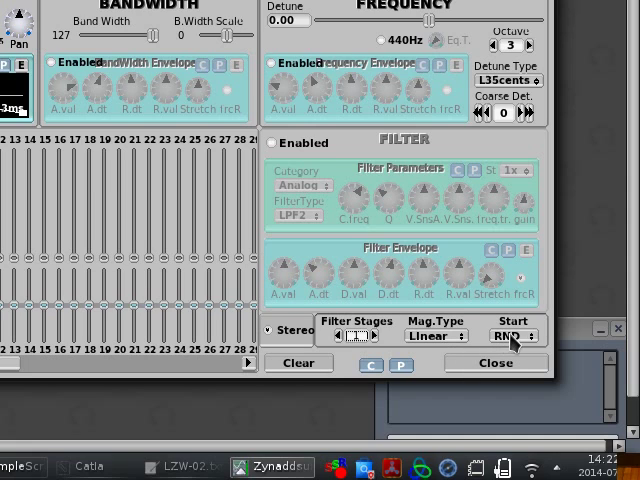
click(512, 336)
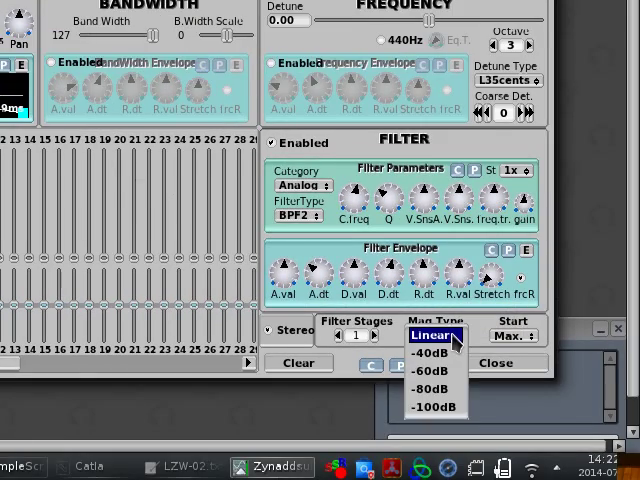
click(434, 336)
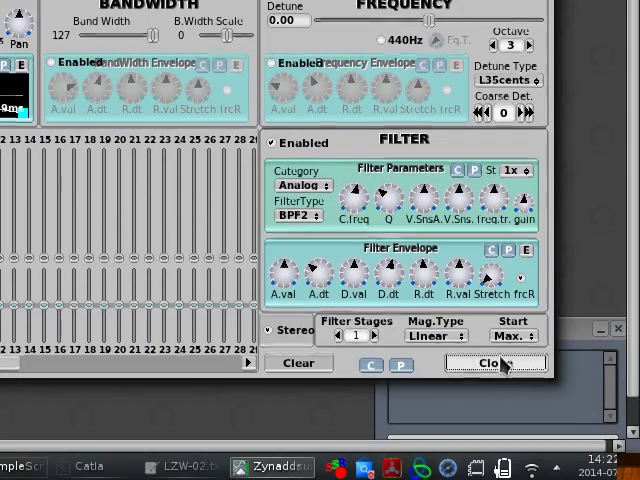
Make insertion effect 1 a Reverb (Cathedral 1) and start choosing its target part.
click(494, 364)
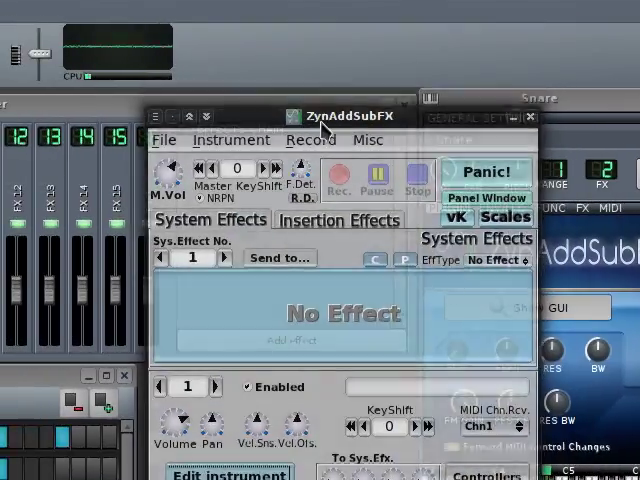
click(338, 220)
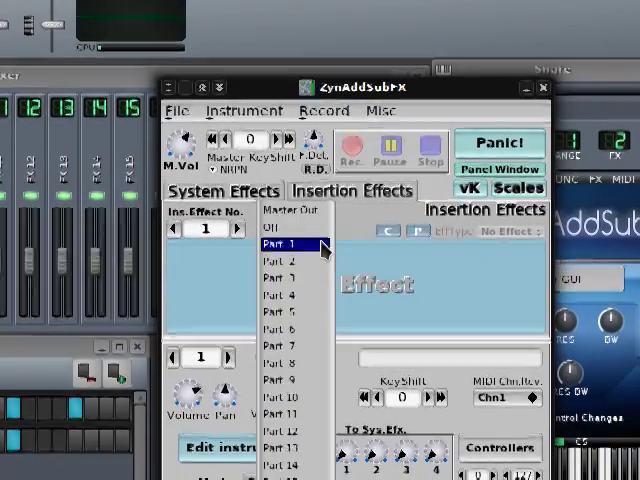
click(284, 244)
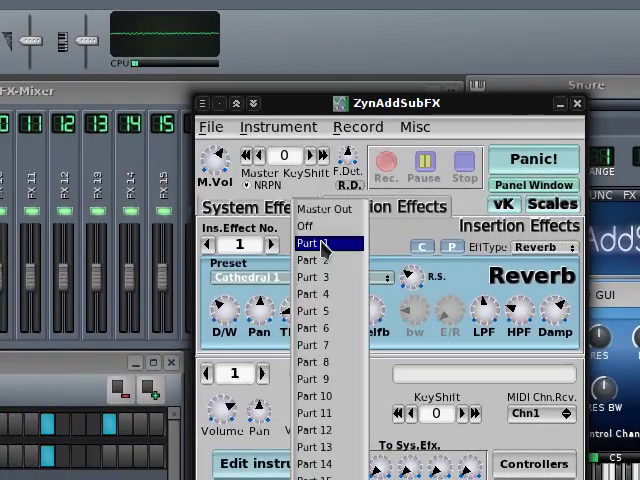
Route insertion effect 1 to Part 1 and begin picking a new effect type.
click(306, 224)
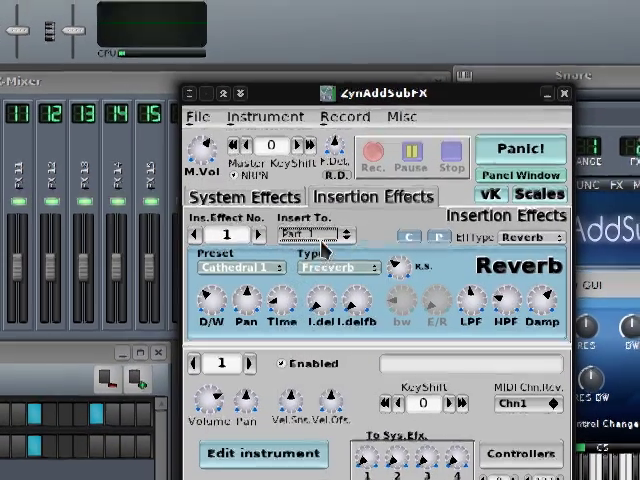
click(310, 234)
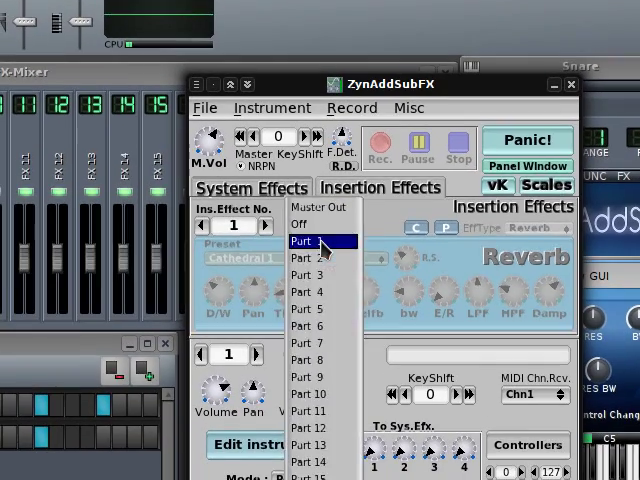
click(312, 244)
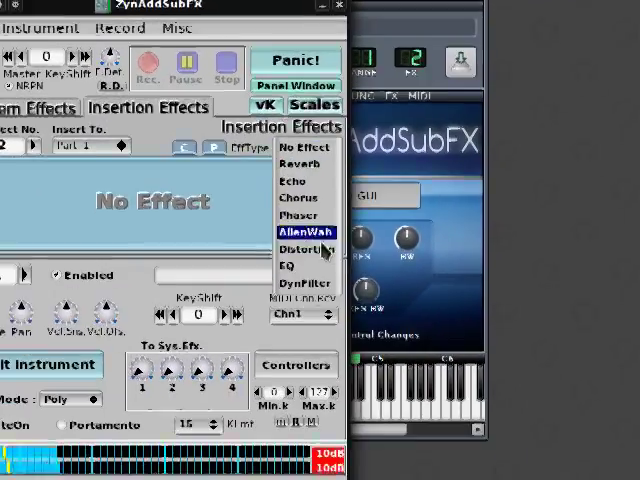
Move to insertion effect slot 3, routed to Part 1 with no effect yet.
click(300, 246)
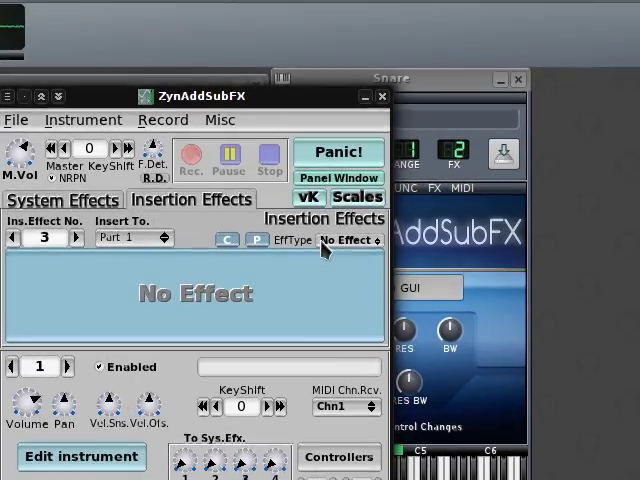
Set insertion effect 3 to an EQ with a peaking (Pk) band shaping its curve.
click(348, 240)
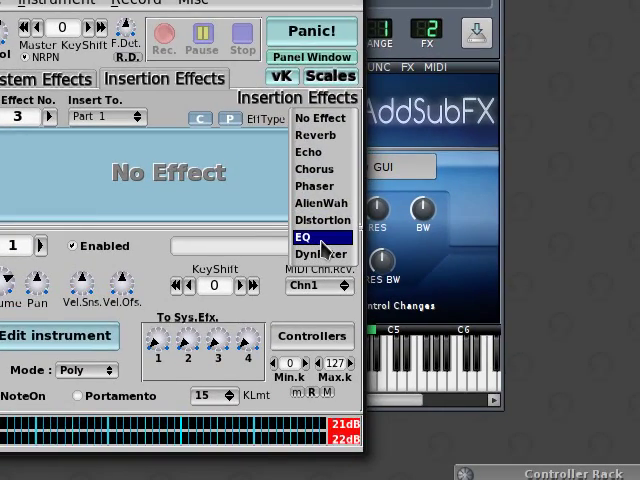
click(304, 238)
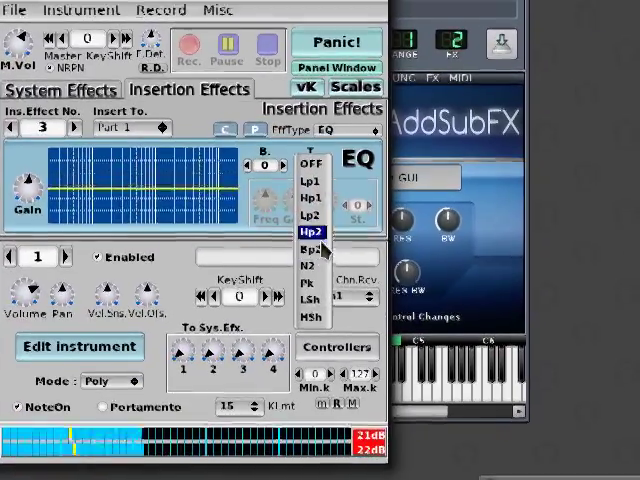
click(312, 232)
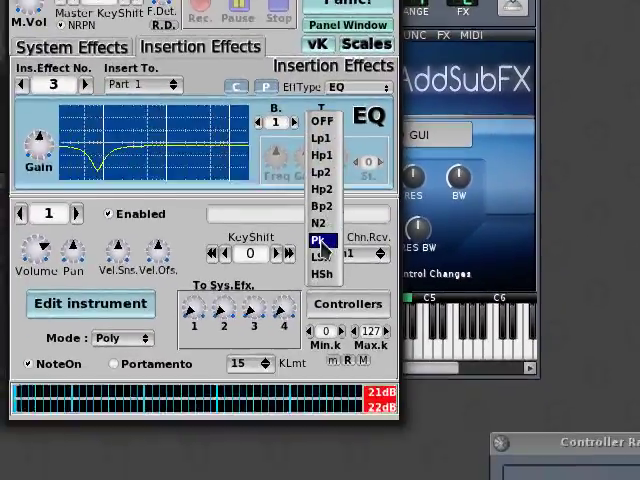
click(320, 240)
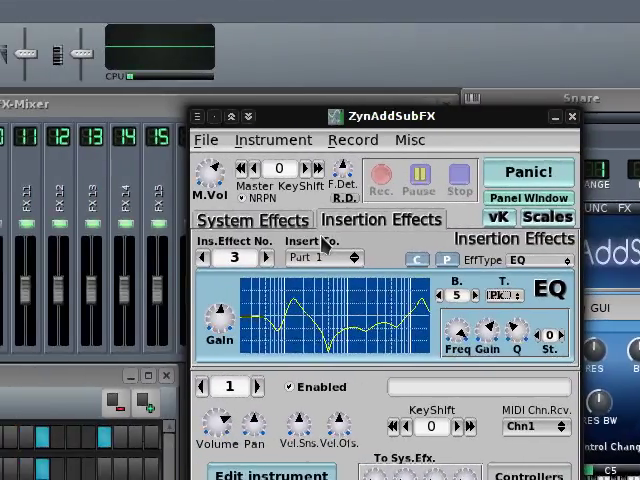
Make insertion effect 4 a Reverb with Cathedral 1, routed to Part 1.
click(252, 258)
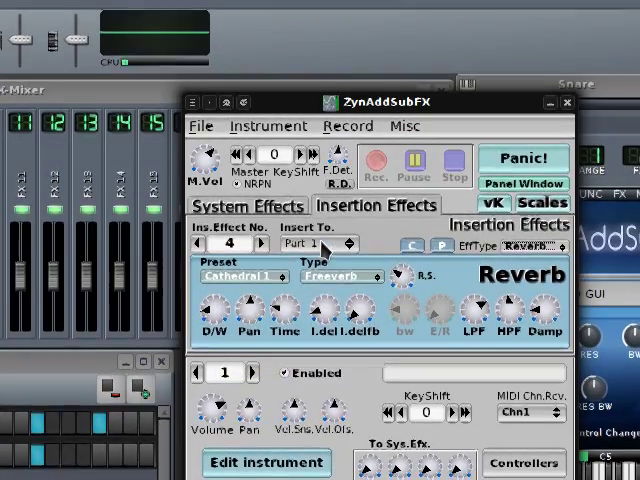
click(318, 240)
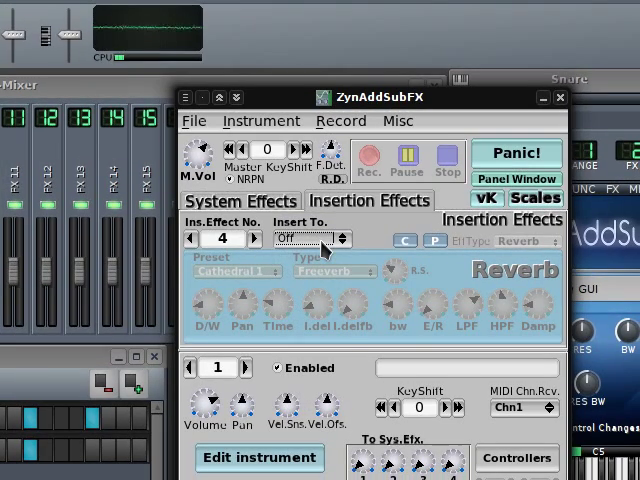
click(320, 238)
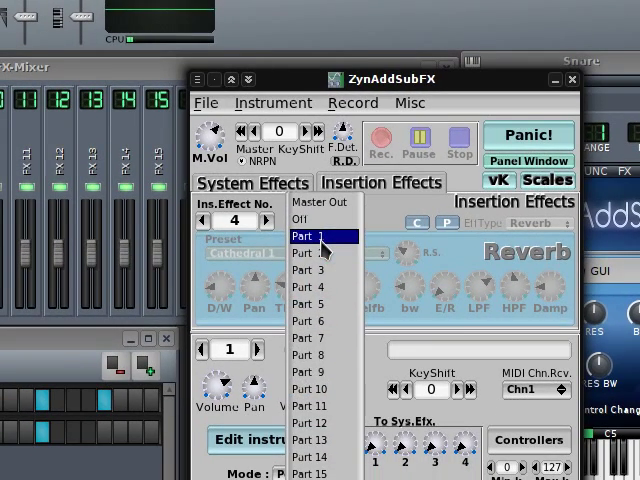
click(308, 236)
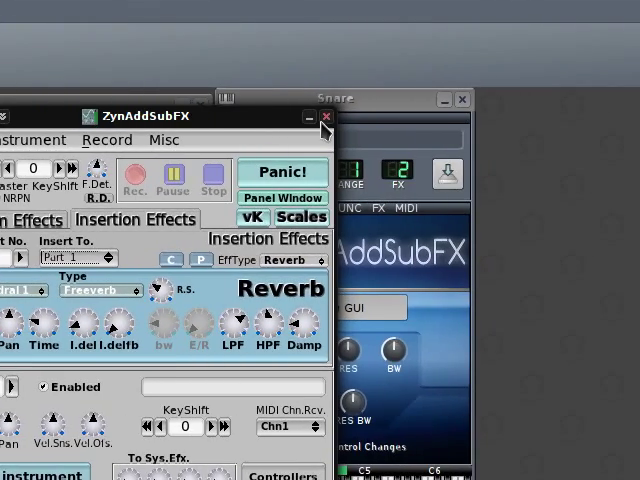
Close ZynAddSubFX and play the kick-and-snare beat pattern, then stop it.
click(324, 116)
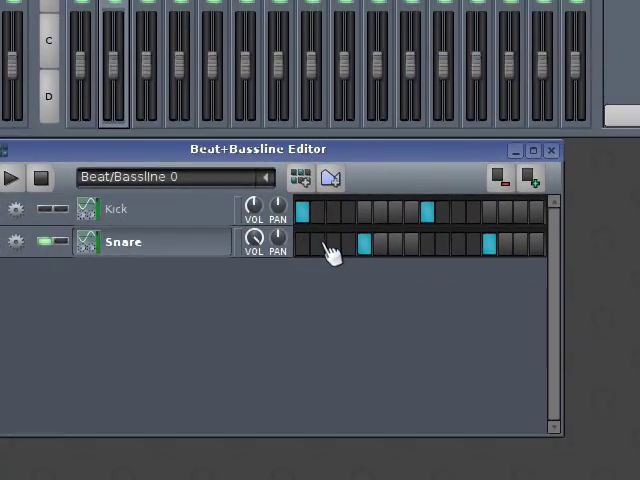
click(12, 178)
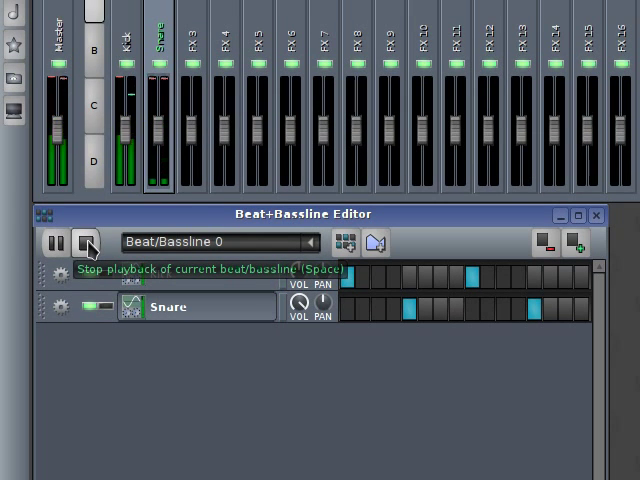
click(88, 244)
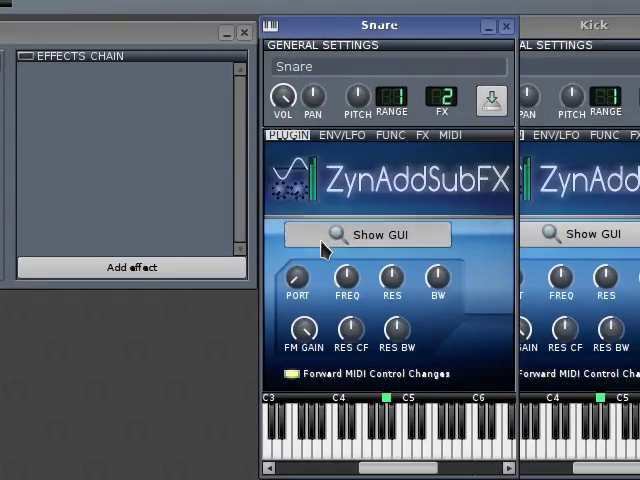
Enable synth part 2 for the snare and set it to receive MIDI channel 1.
click(368, 234)
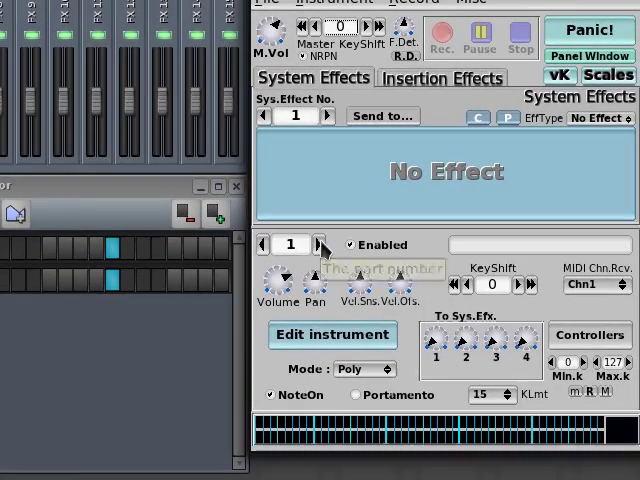
click(322, 236)
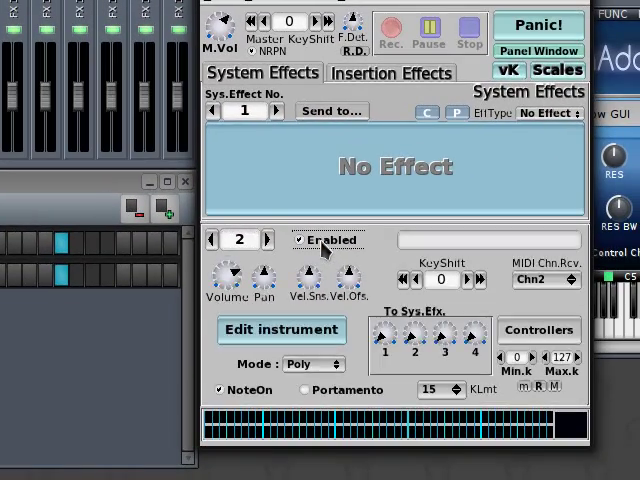
click(548, 280)
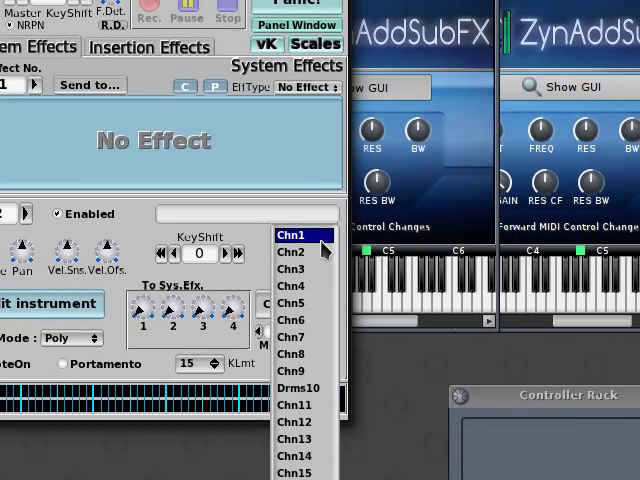
click(292, 236)
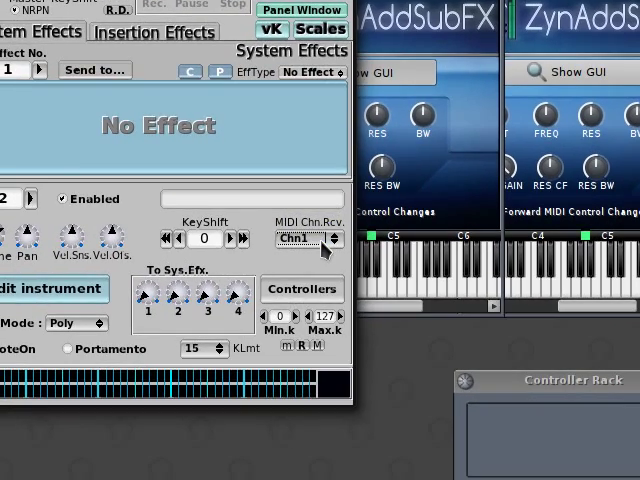
mouse_move(304, 240)
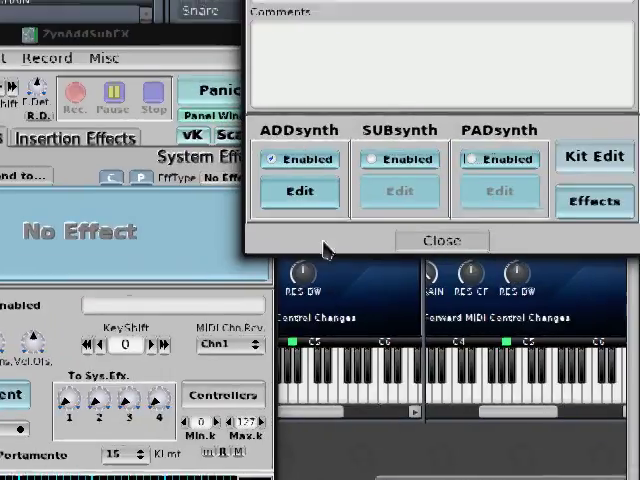
Give part 2's ADDsynth a falling global frequency envelope and close the envelope editors.
click(300, 190)
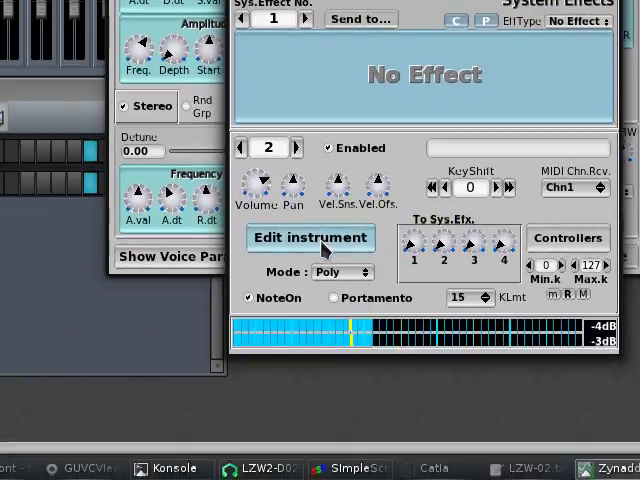
click(310, 238)
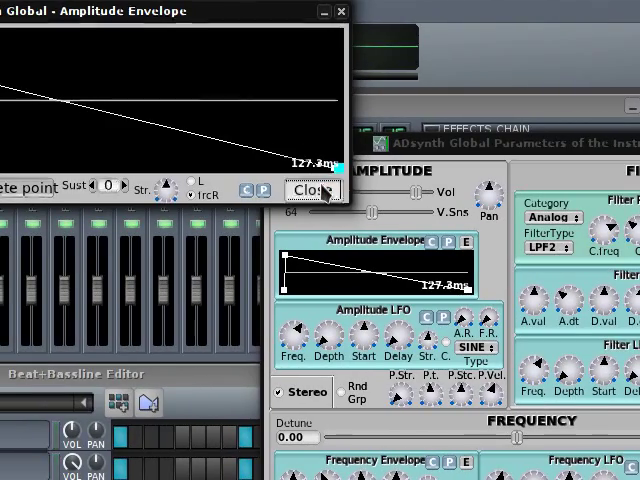
click(312, 190)
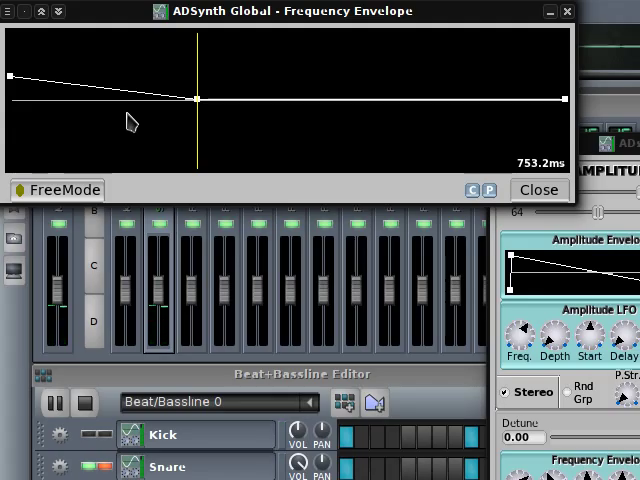
click(540, 188)
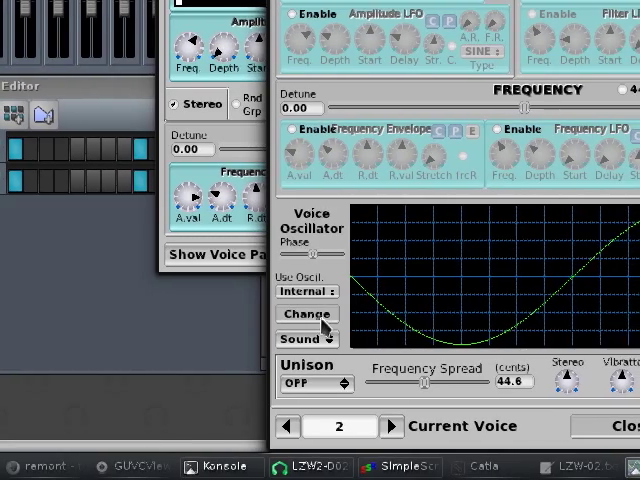
Set voice 2's oscillator to a Diode base waveform with Pow waveshaping.
click(308, 312)
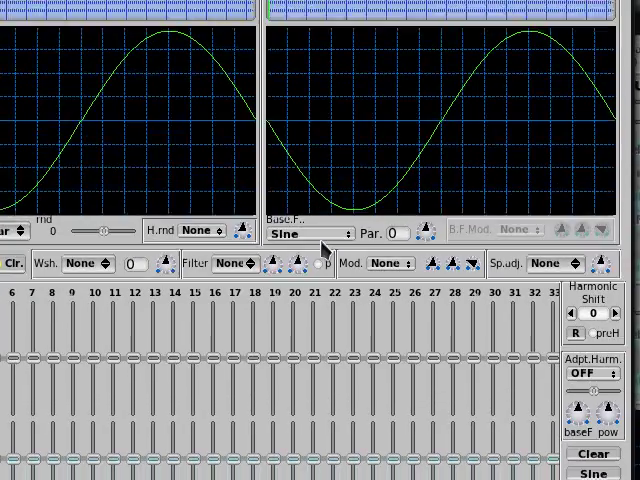
click(310, 232)
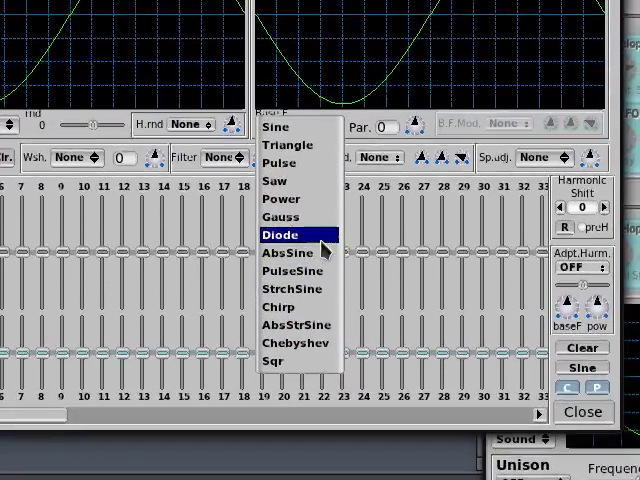
click(280, 234)
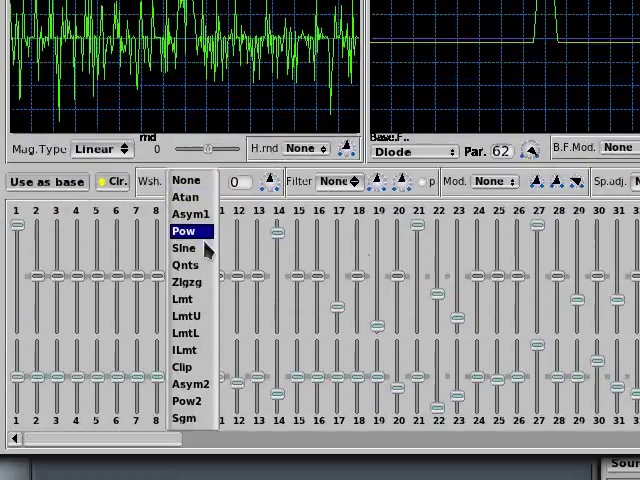
click(184, 232)
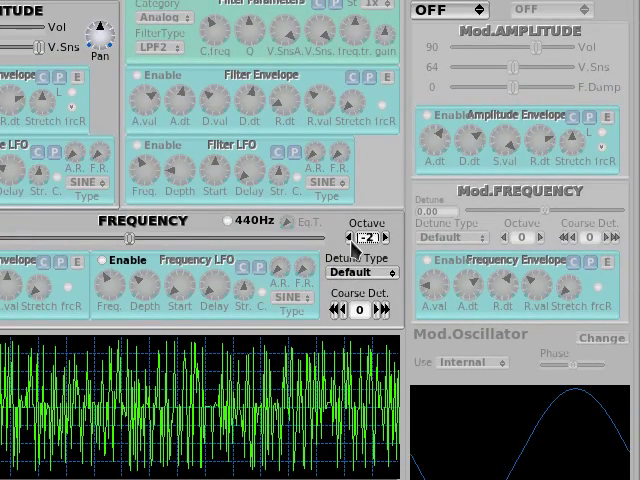
Switch voice 2 to FM with a Gauss modulator wave and modulator volume near 28.
click(388, 236)
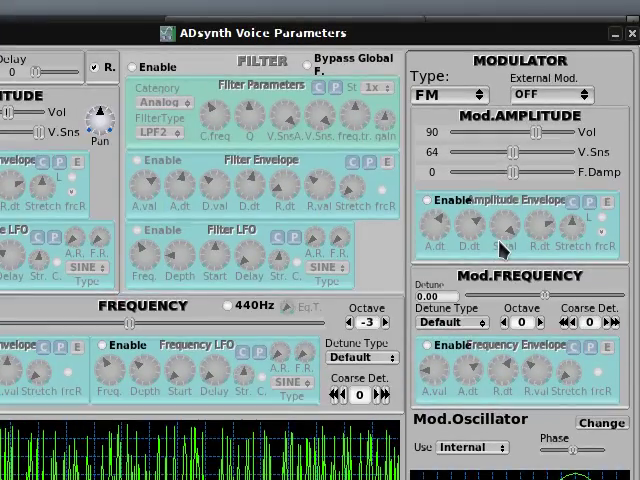
mouse_move(500, 252)
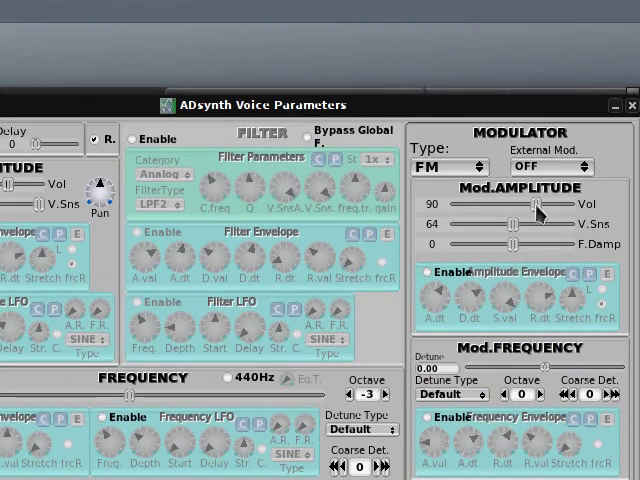
drag(530, 204, 510, 204)
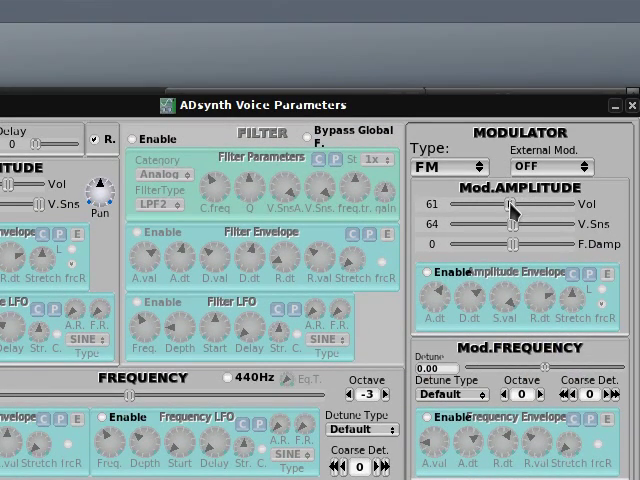
drag(510, 204, 520, 204)
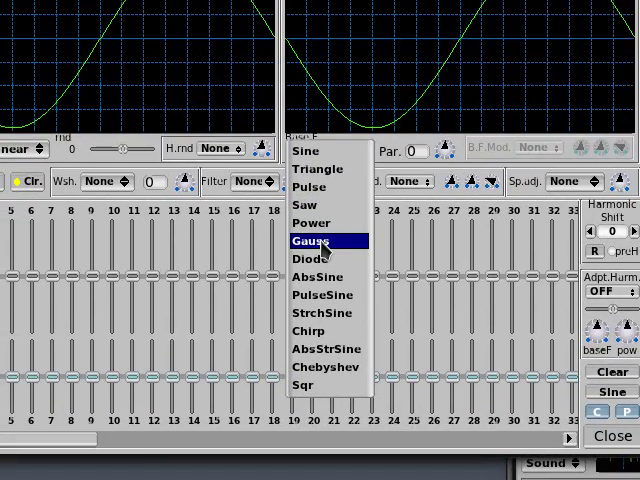
click(314, 240)
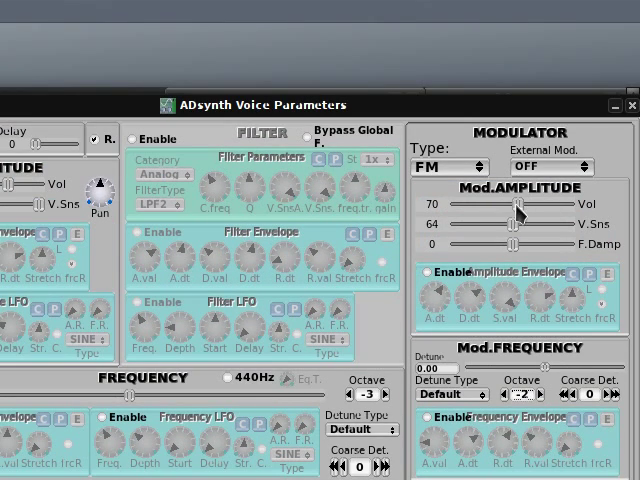
drag(518, 204, 484, 204)
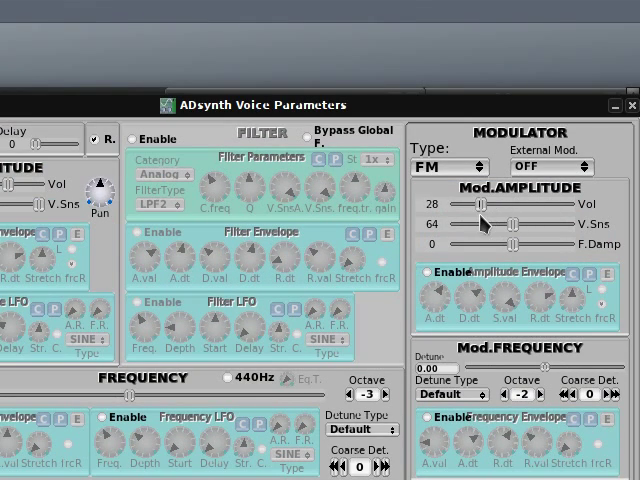
drag(478, 204, 510, 204)
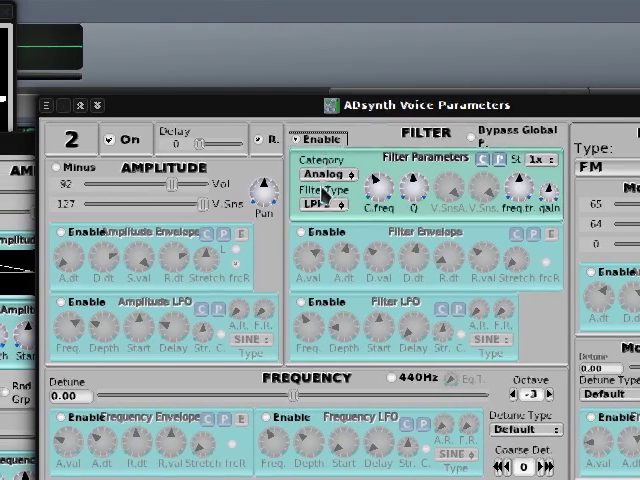
click(316, 204)
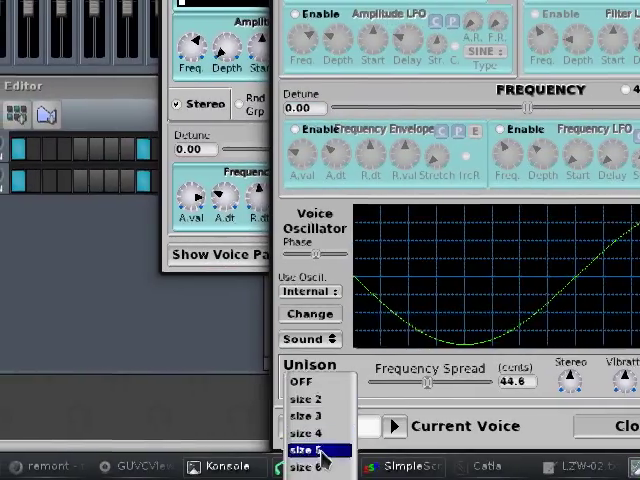
Set the voice's unison size to five voices.
click(312, 448)
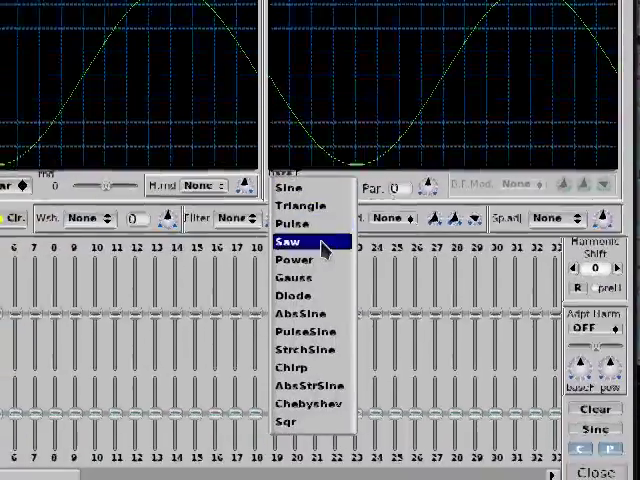
Give the voice a Saw waveform, six-voice unison with 50% phase inversion, and a wider frequency spread.
click(302, 206)
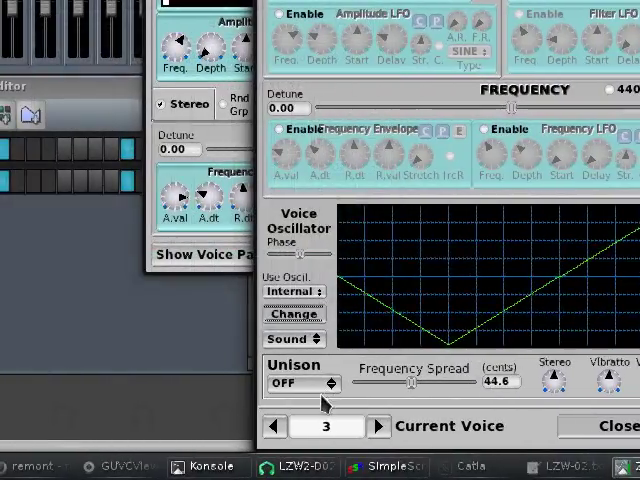
click(304, 384)
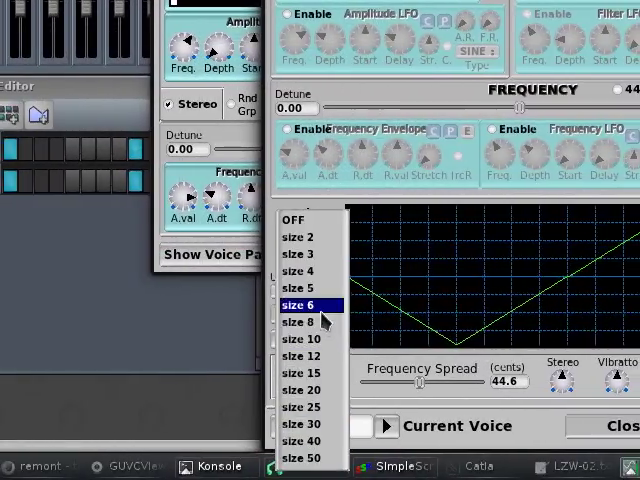
click(300, 304)
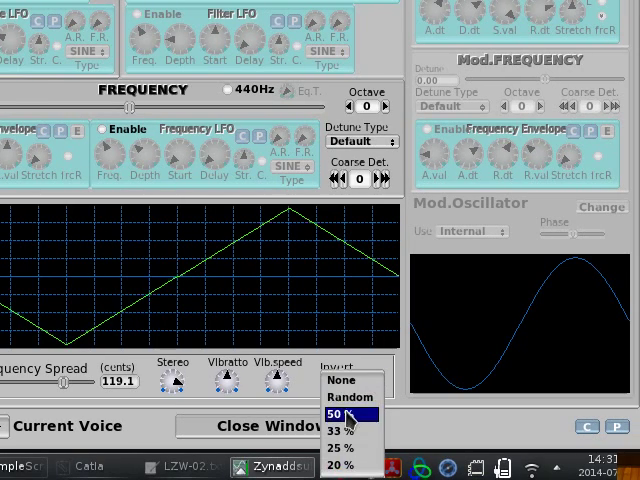
click(344, 414)
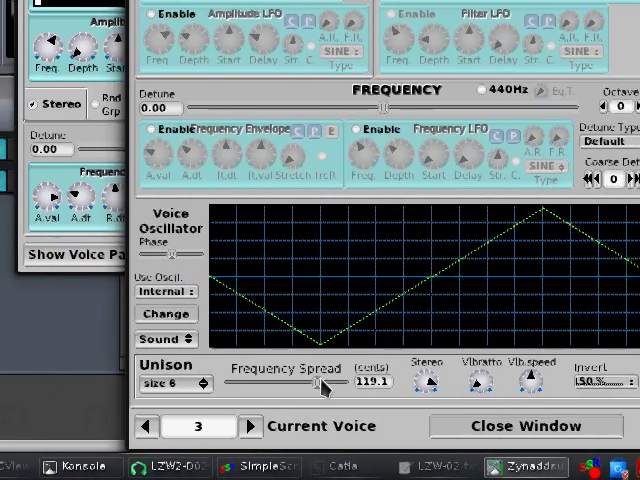
drag(330, 382, 300, 382)
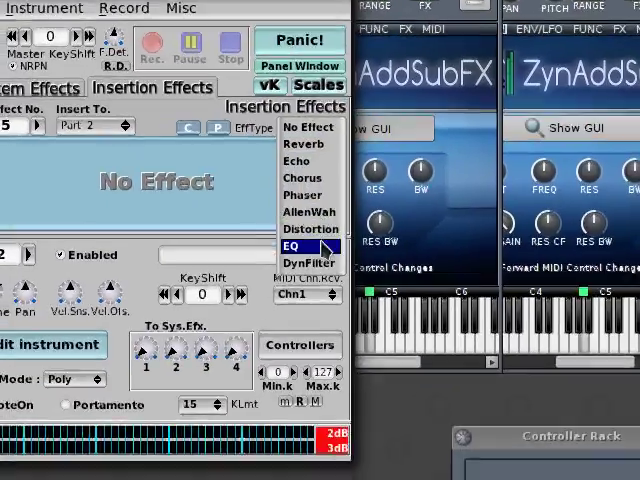
Make the insertion effect a Distortion of the Lmt limiter type, then advance to the next slot.
click(312, 228)
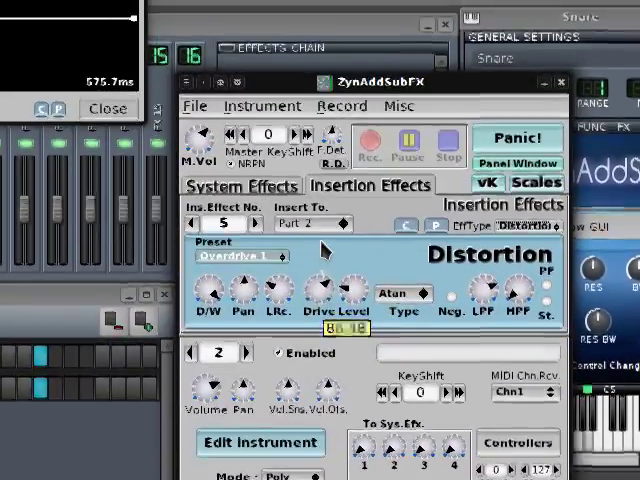
click(398, 292)
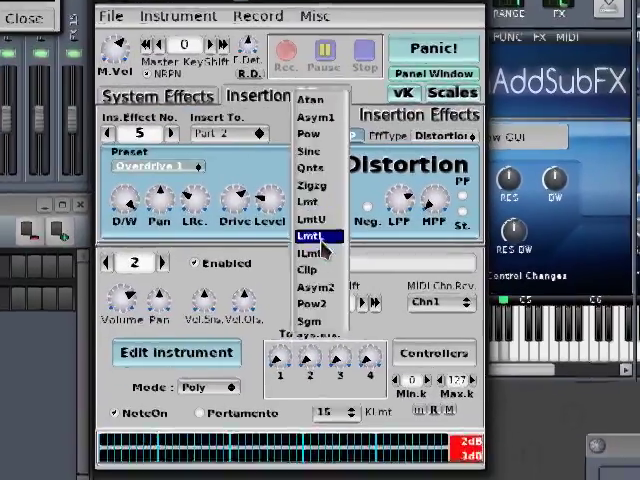
click(318, 236)
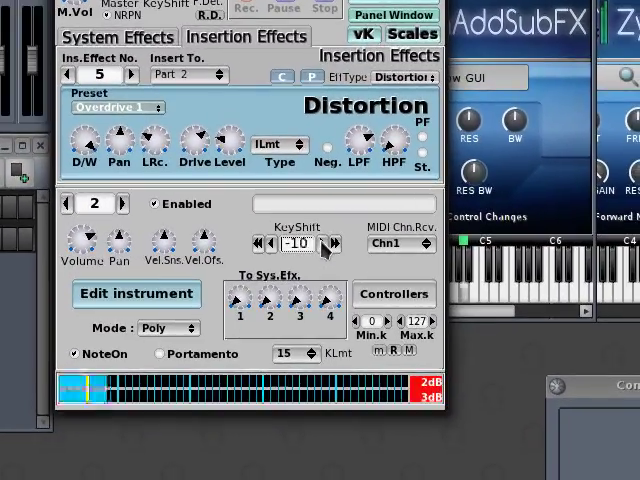
click(328, 244)
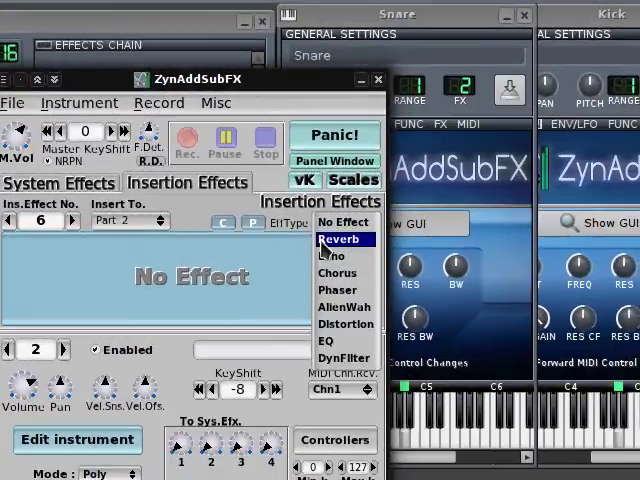
Set the next insertion effect slot to Reverb.
click(332, 240)
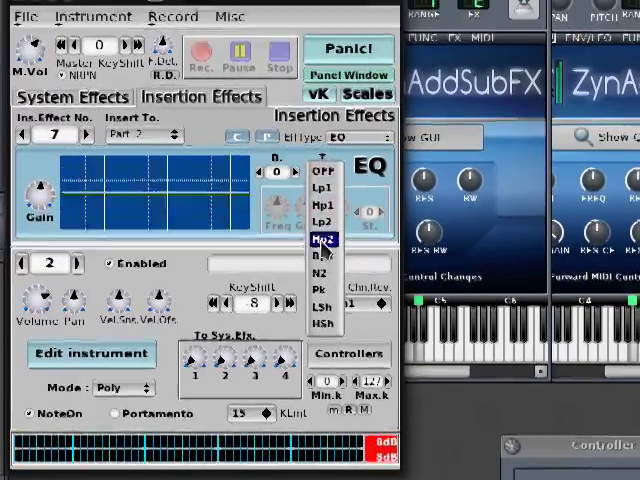
Set the EQ effect's band type to the HP2 high-pass filter.
click(324, 238)
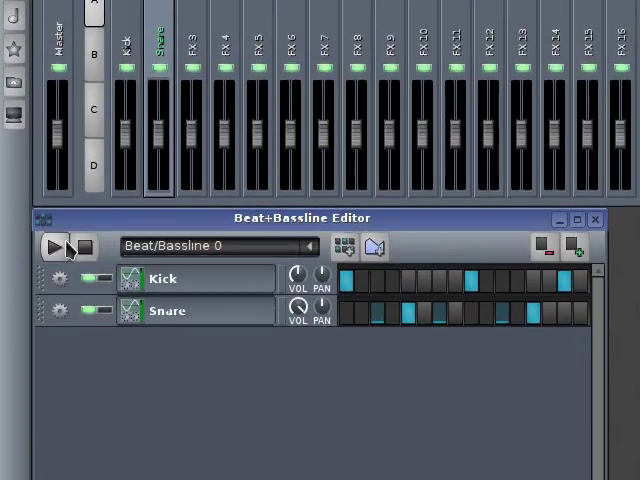
Play the kick and snare pattern in Beat+Bassline, then stop playback.
click(50, 246)
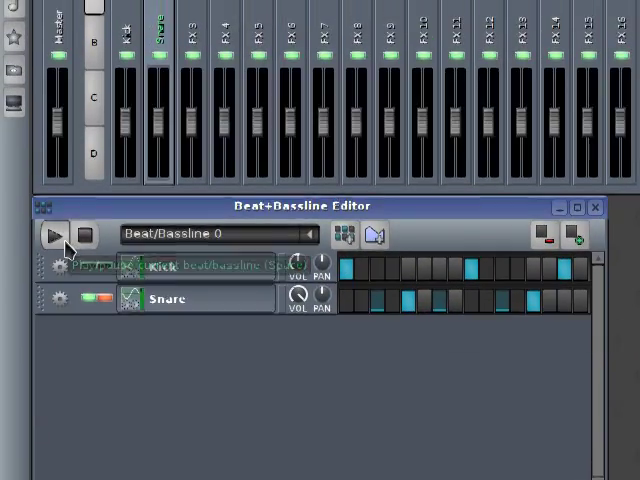
click(52, 236)
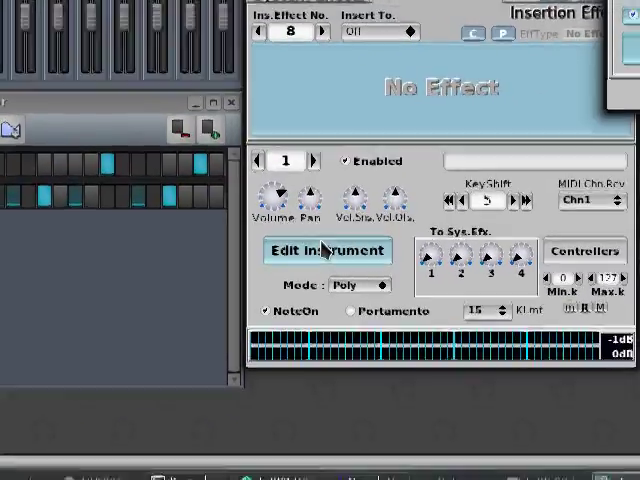
Show the snare's Edit instrument panel with ADDsynth and SUBsynth enabled.
click(328, 250)
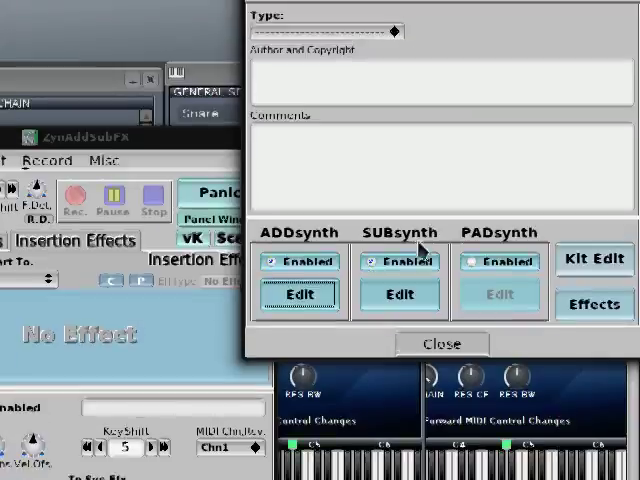
Review the SUBsynth layer's parameters and band-pass filter, then close the window.
click(398, 294)
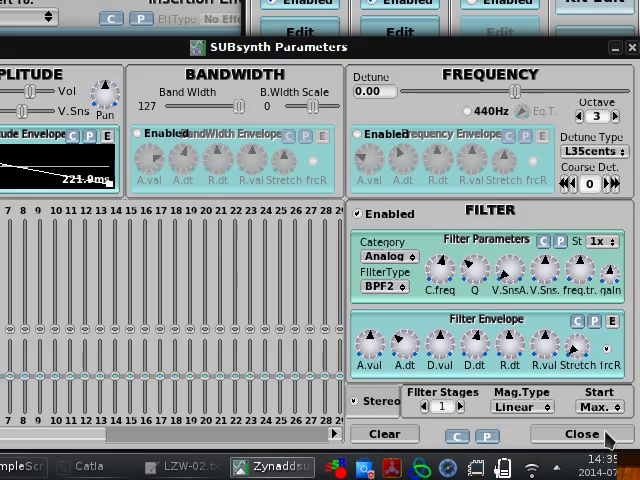
click(578, 434)
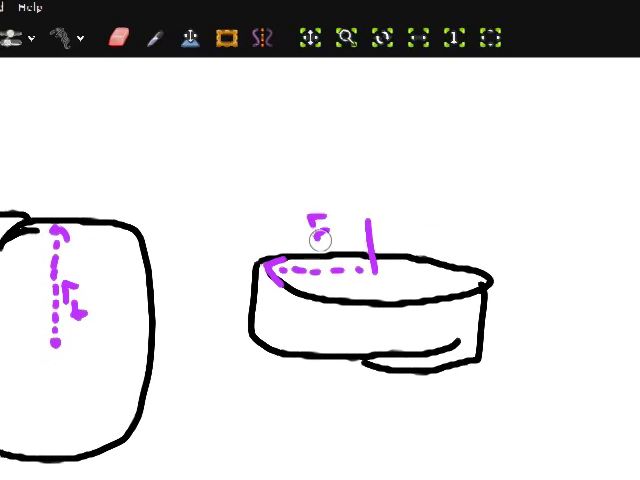
Scroll the canvas down to the wide shallow drum beside the tall one.
scroll(down, 3)
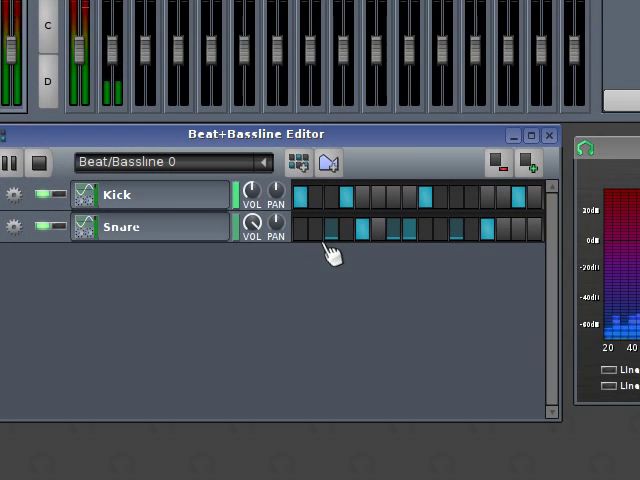
mouse_move(324, 256)
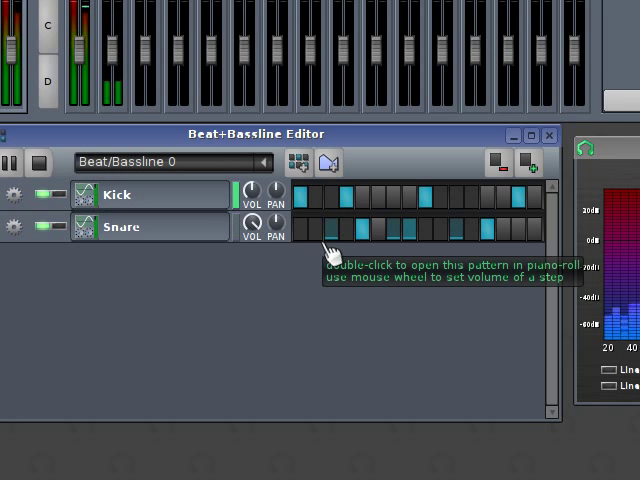
click(10, 162)
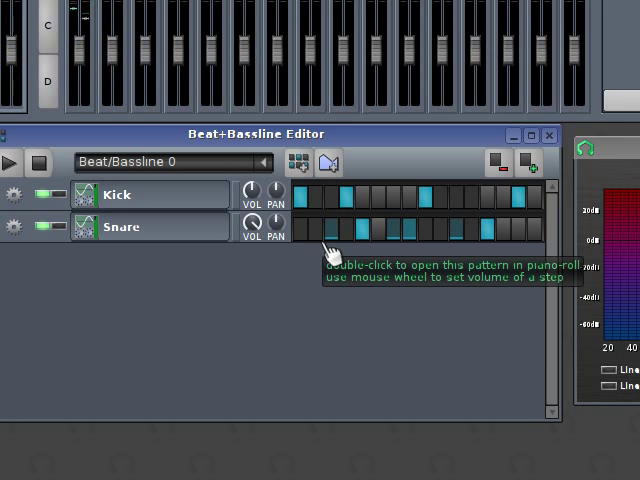